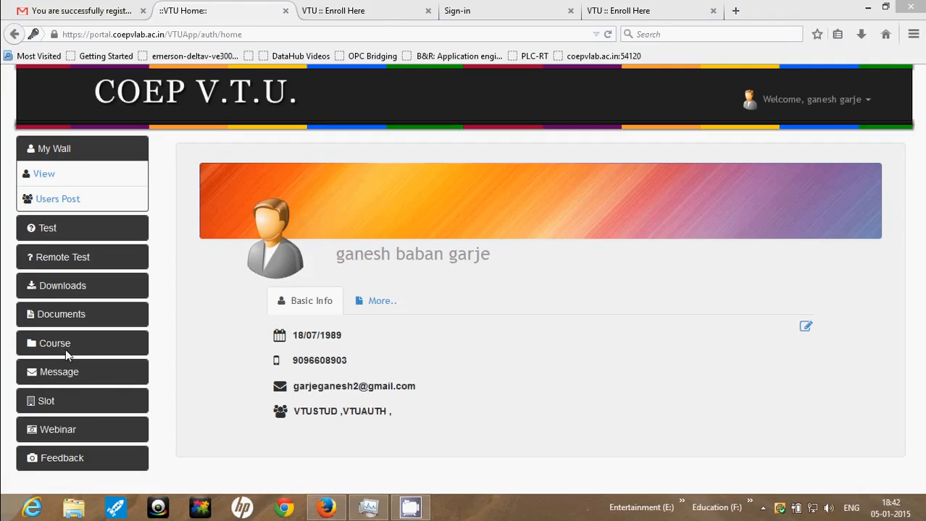
Choose the Online Certification course on Automation from the course selection page
{"action": "left_click", "coordinate": [54, 343]}
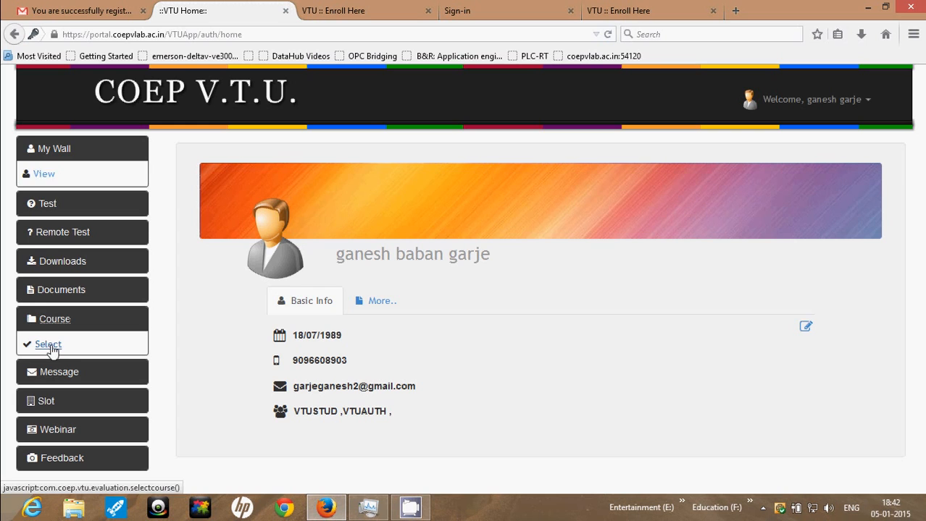
{"action": "left_click", "coordinate": [55, 318]}
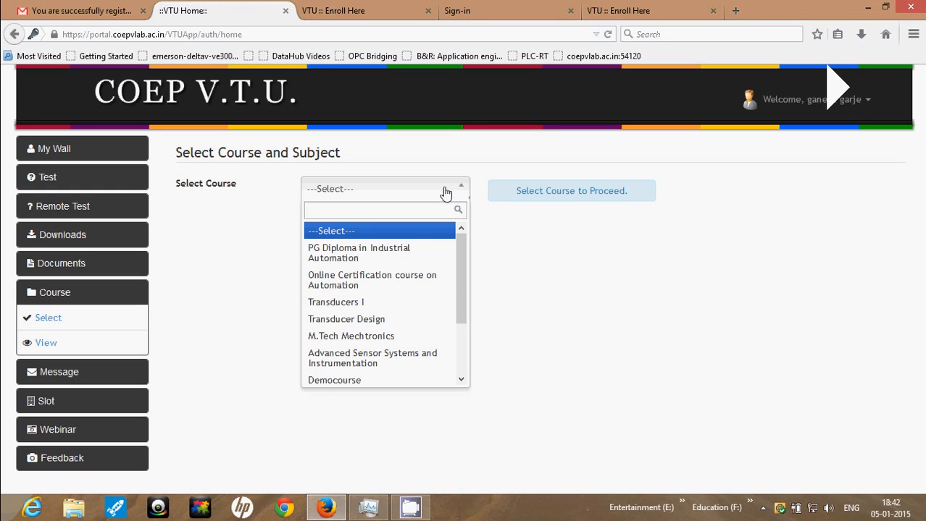
{"action": "mouse_move", "coordinate": [396, 280]}
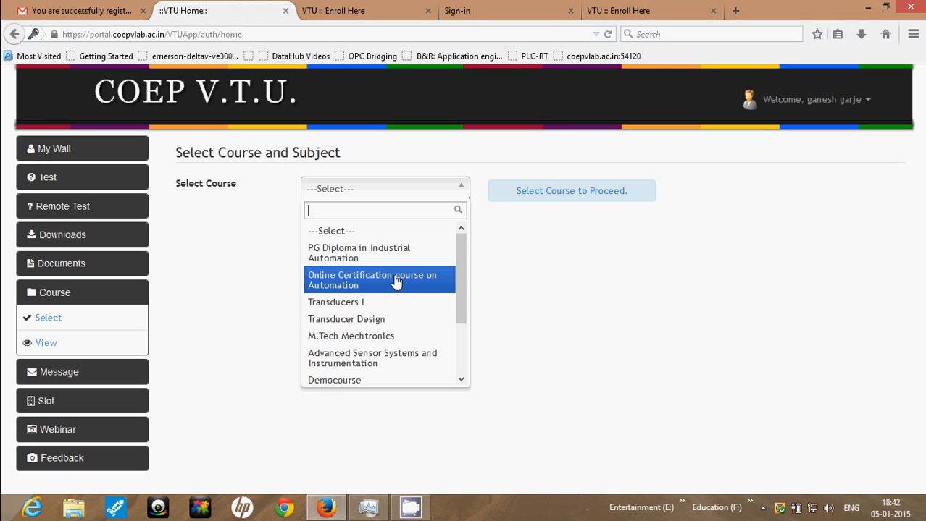
{"action": "left_click", "coordinate": [379, 279]}
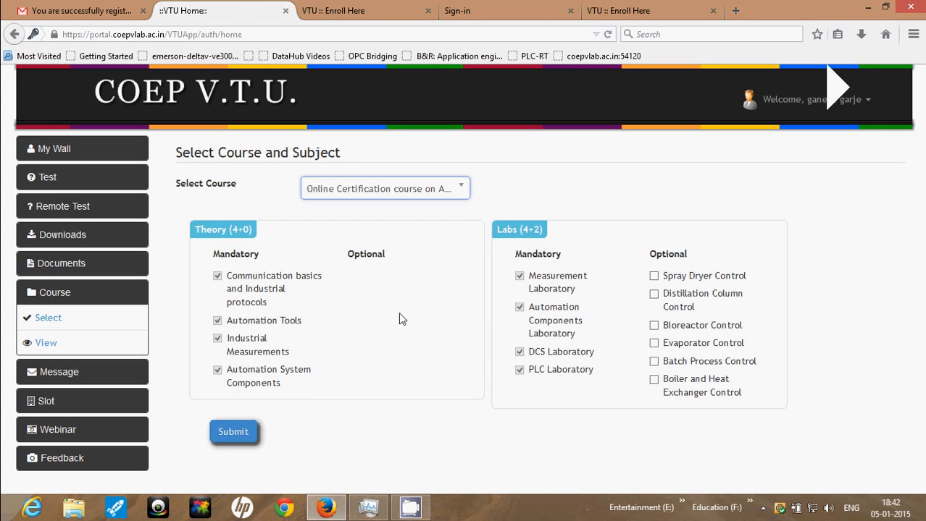
Add Distillation Column Control and Evaporator Control as optional labs and submit the enrolment
{"action": "left_click", "coordinate": [653, 275]}
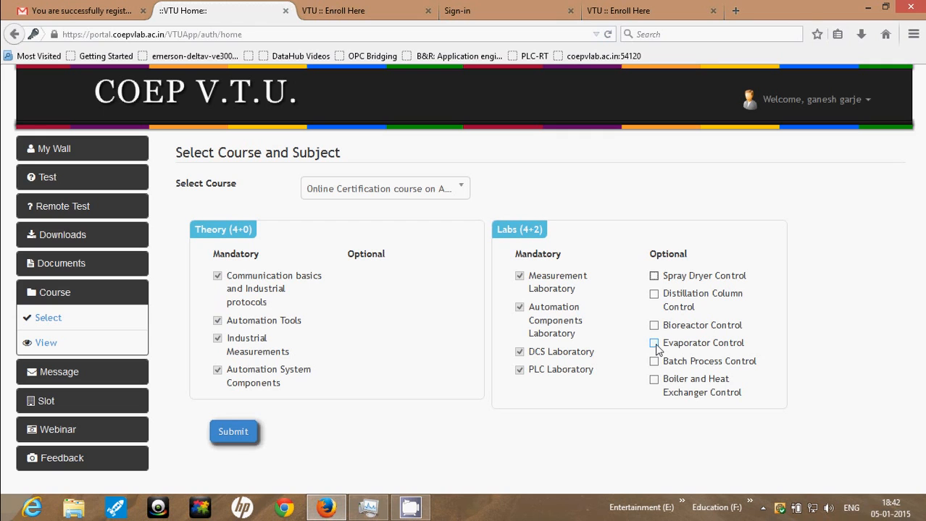
{"action": "left_click", "coordinate": [654, 342]}
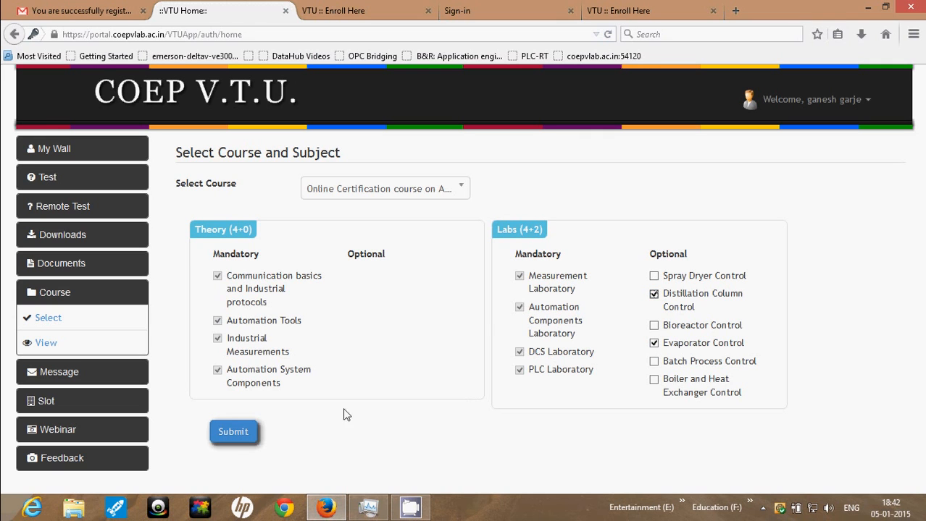
{"action": "left_click", "coordinate": [233, 432]}
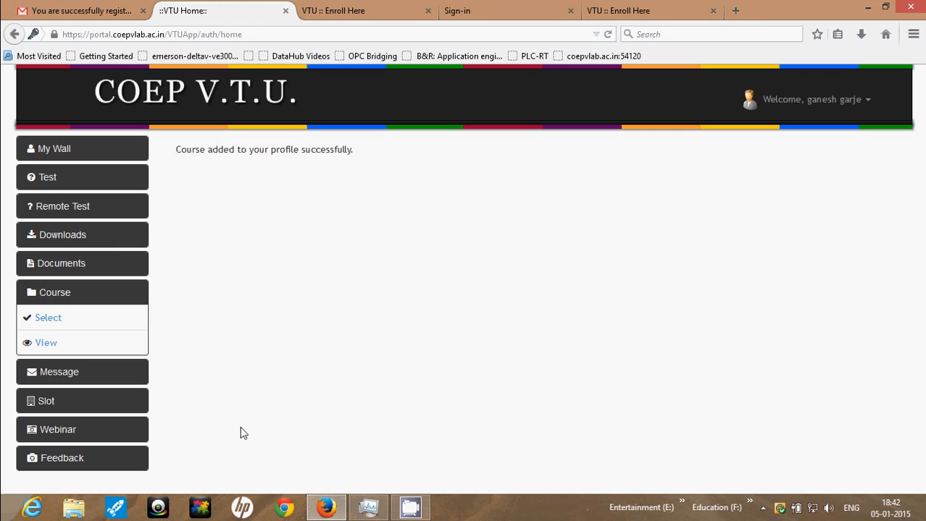
{"action": "mouse_move", "coordinate": [100, 407]}
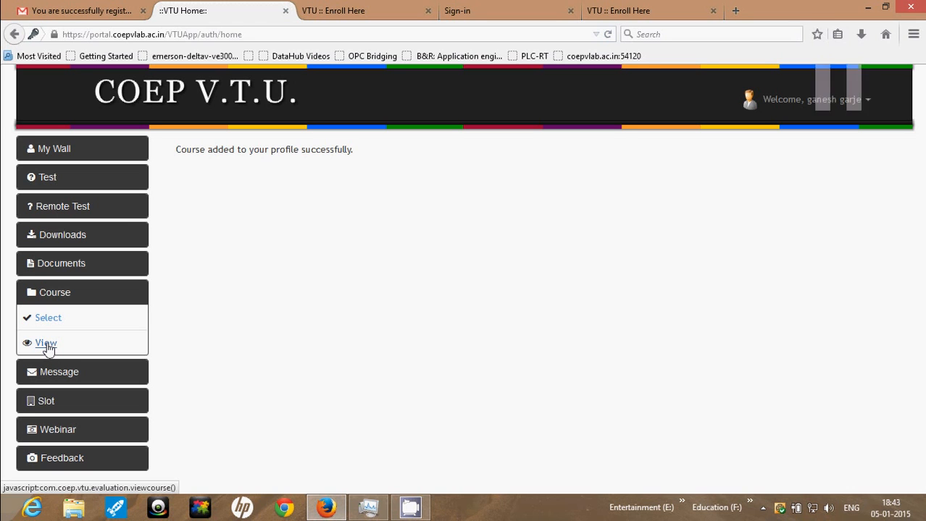
View the Automation certification course details with its four compulsory and two optional labs
{"action": "left_click", "coordinate": [44, 343]}
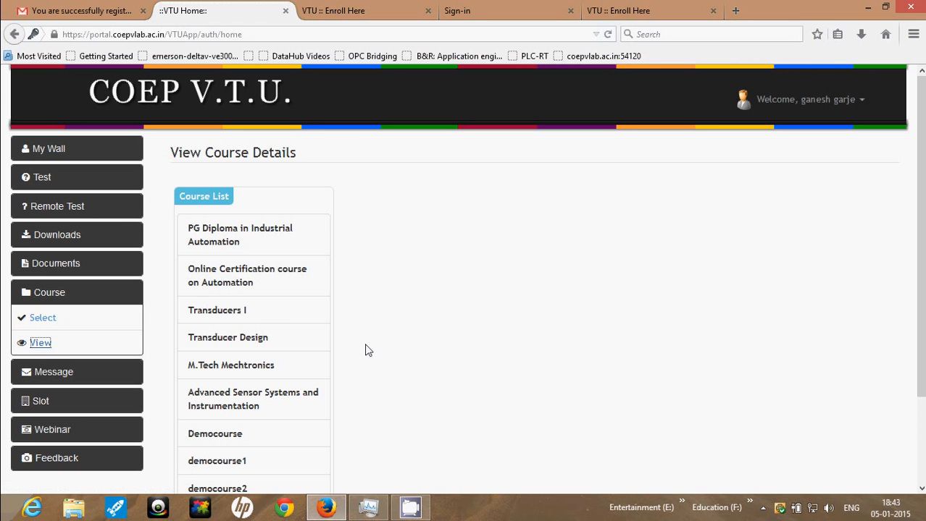
{"action": "mouse_move", "coordinate": [255, 273]}
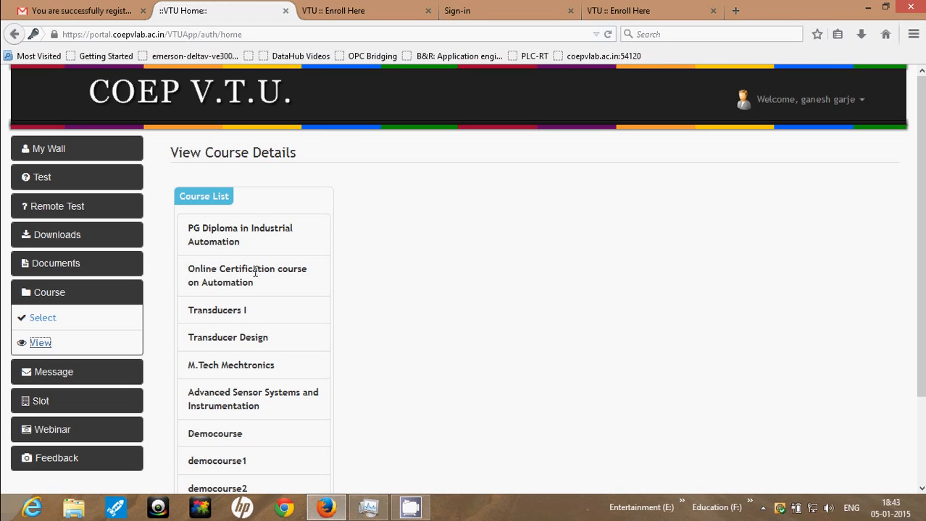
{"action": "left_click", "coordinate": [247, 275]}
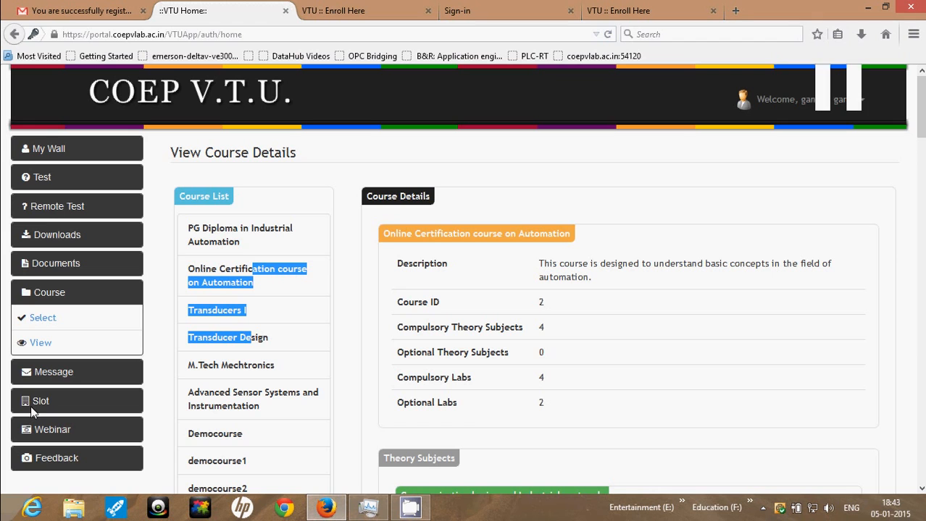
{"action": "left_click", "coordinate": [40, 400]}
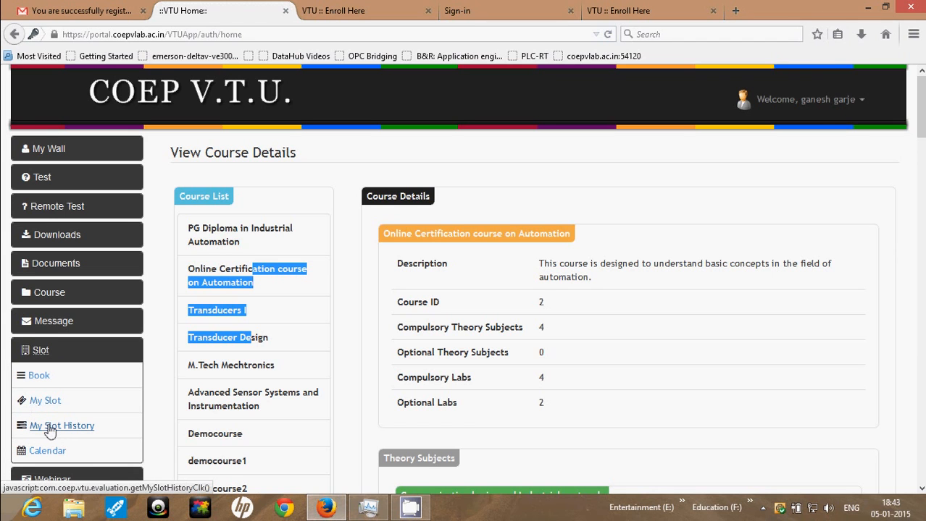
{"action": "mouse_move", "coordinate": [47, 435]}
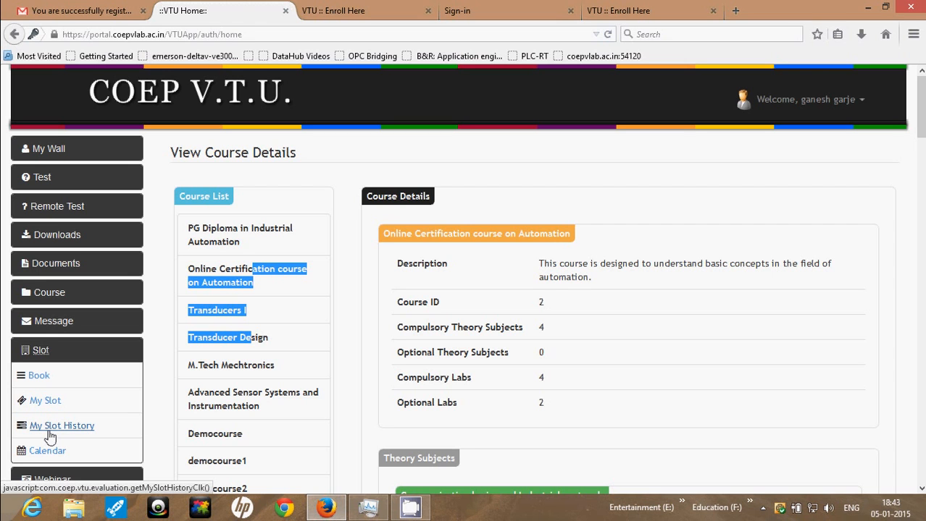
{"action": "mouse_move", "coordinate": [39, 376]}
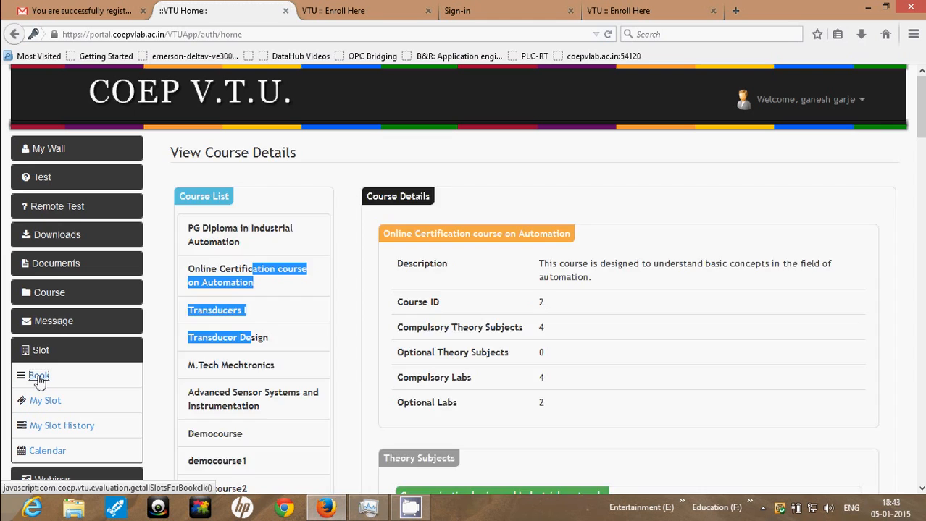
Go from the slot booking page's date picker to the slot calendar for January 2015
{"action": "left_click", "coordinate": [38, 376]}
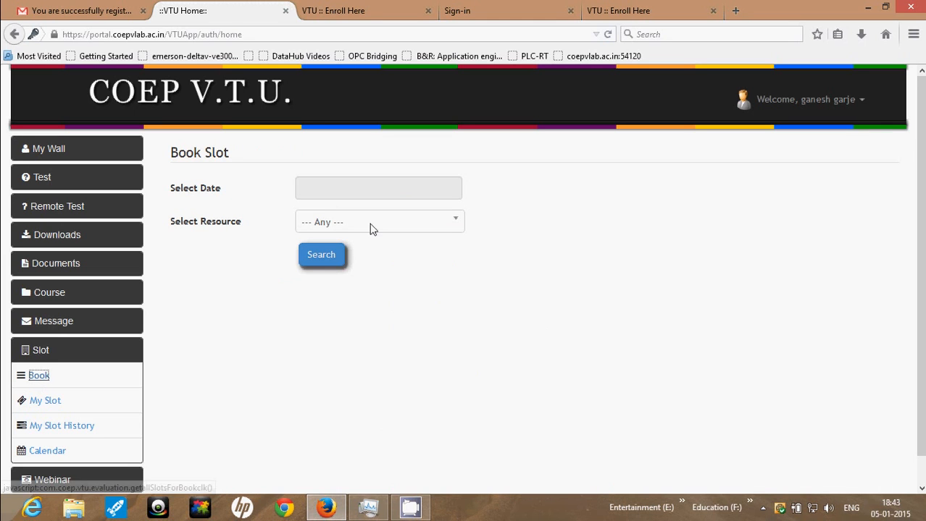
{"action": "left_click", "coordinate": [378, 187]}
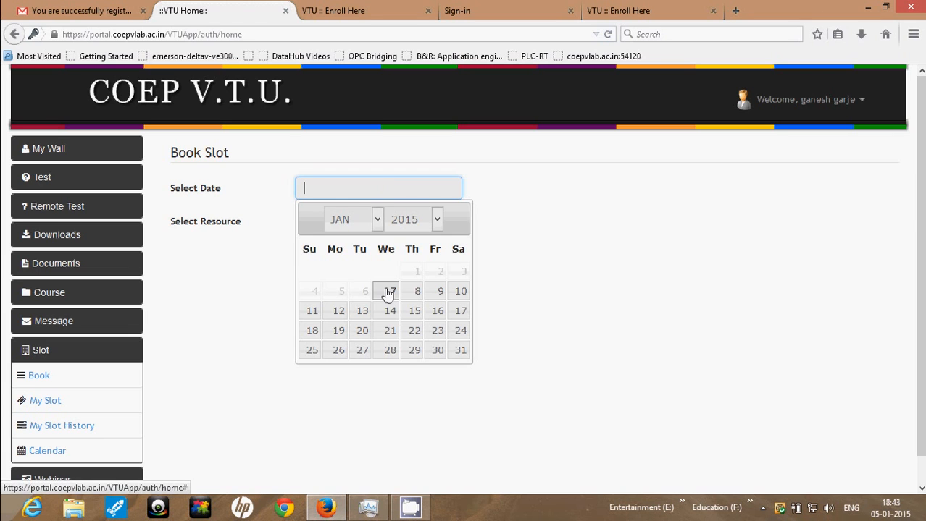
{"action": "left_click", "coordinate": [46, 452]}
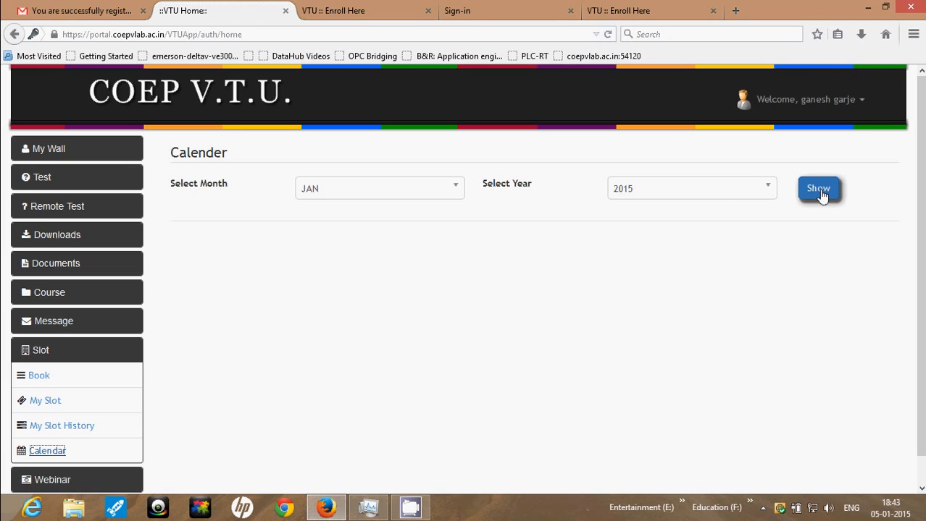
List the 7 January 2015 slots, revealing available Temperature Plant slot 134 (30 minutes)
{"action": "left_click", "coordinate": [817, 188]}
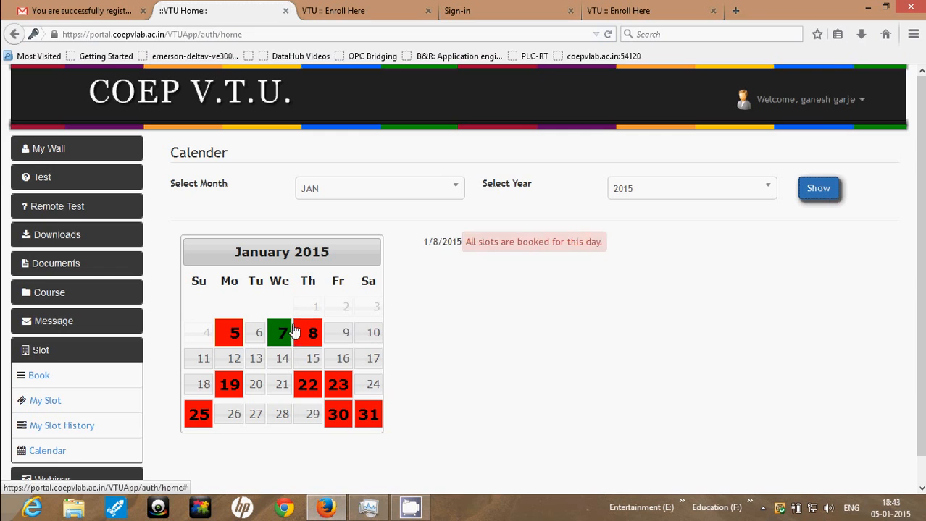
{"action": "left_click", "coordinate": [279, 332]}
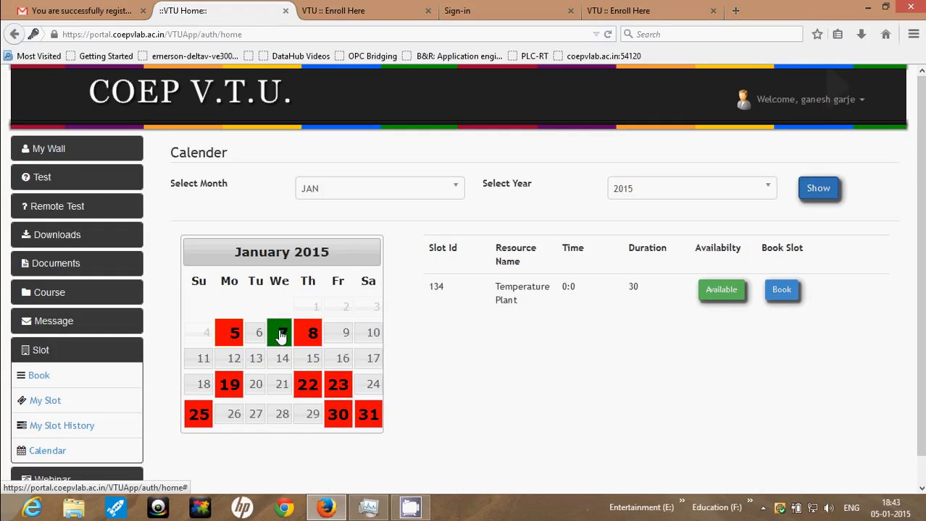
{"action": "mouse_move", "coordinate": [615, 393]}
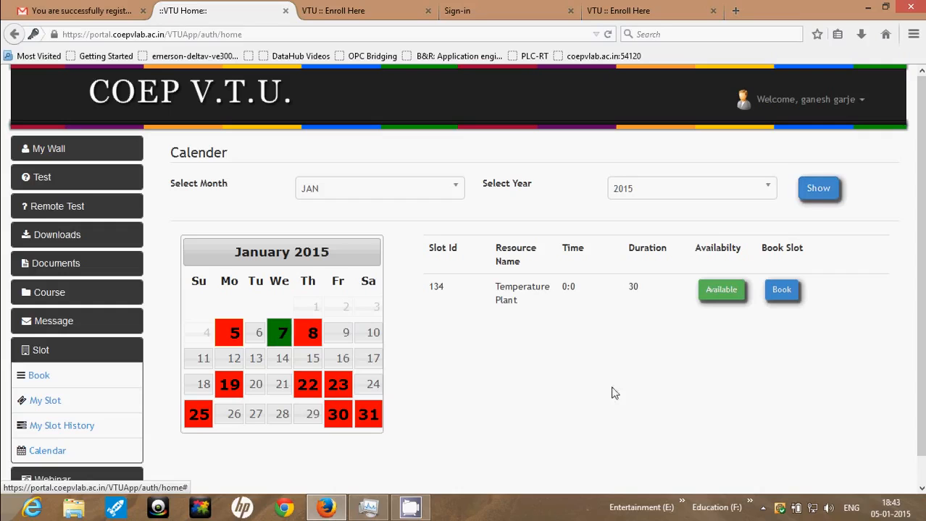
{"action": "left_click", "coordinate": [781, 290]}
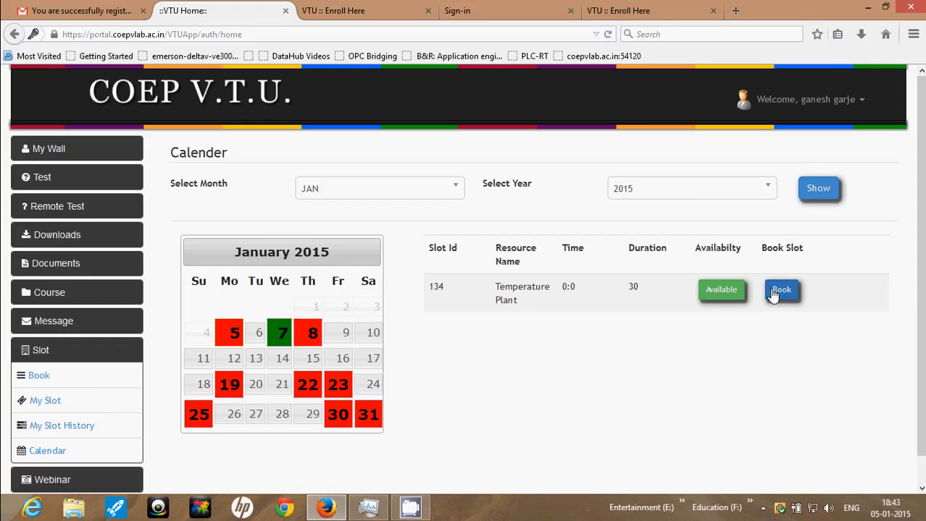
Start booking Temperature Plant slot 134 and choose Institute Id as the card type
{"action": "left_click", "coordinate": [780, 290]}
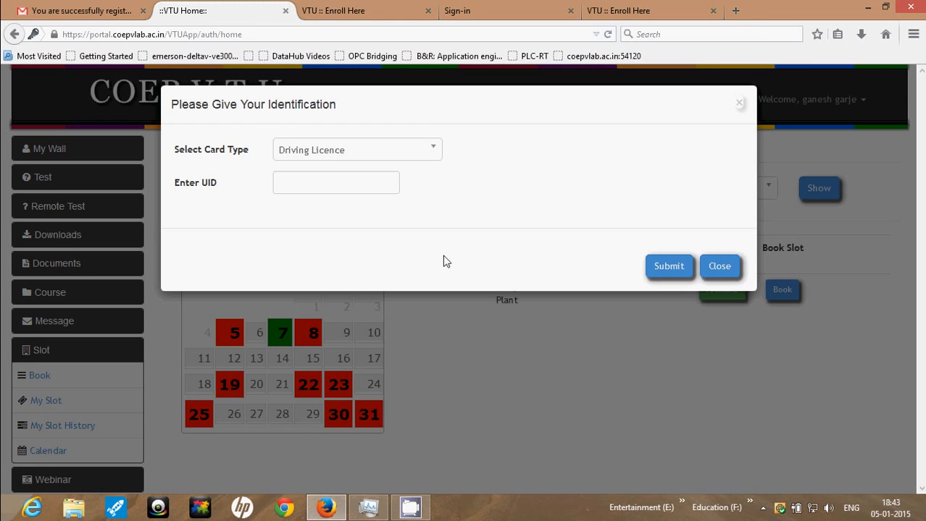
{"action": "left_click", "coordinate": [357, 150]}
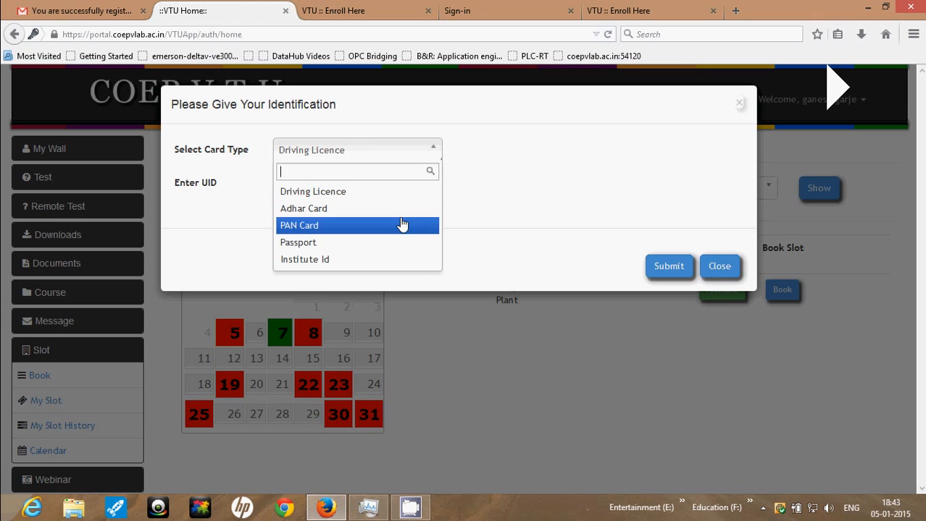
{"action": "left_click", "coordinate": [305, 259]}
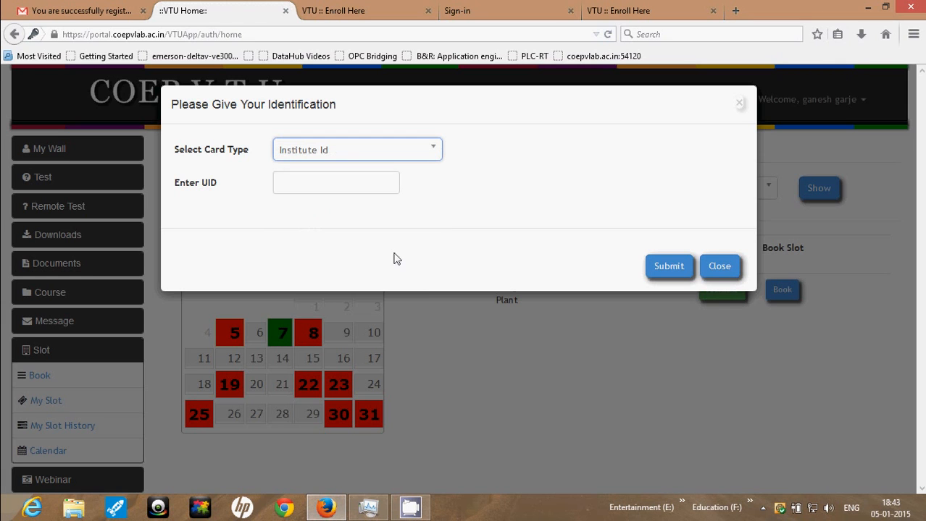
{"action": "left_click", "coordinate": [336, 183]}
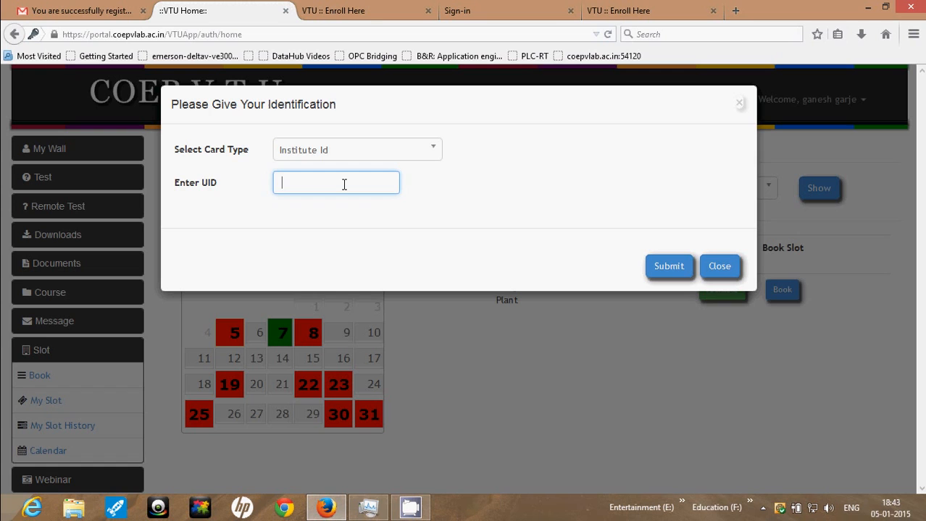
{"action": "type", "text": "1213"}
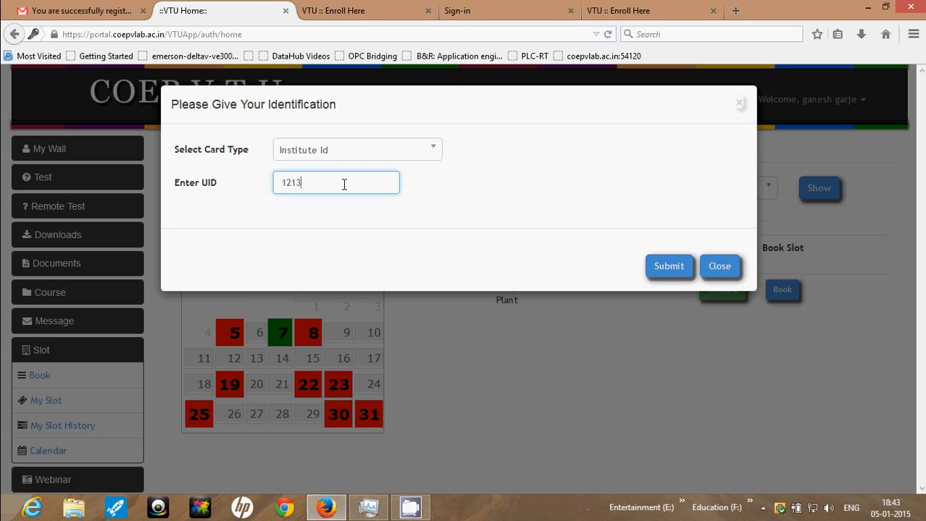
{"action": "type", "text": "16004"}
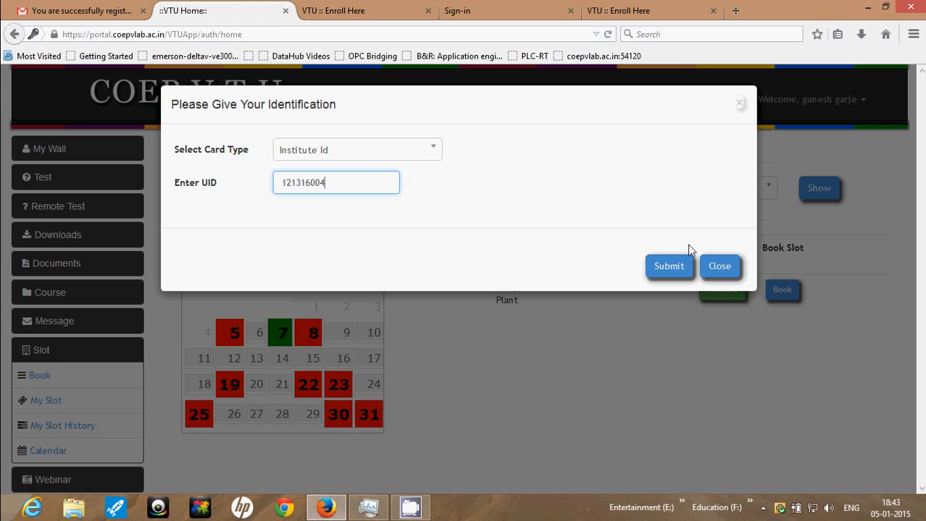
{"action": "left_click", "coordinate": [669, 266]}
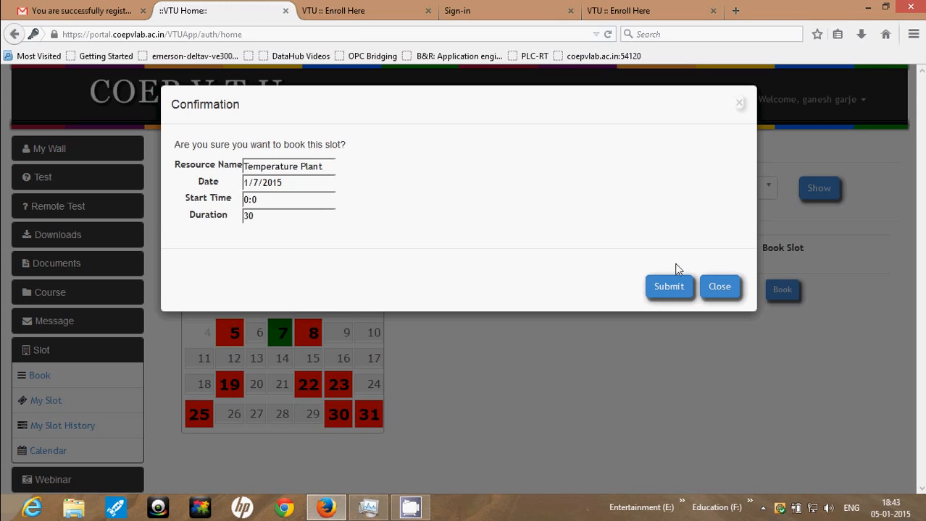
{"action": "left_click", "coordinate": [669, 286]}
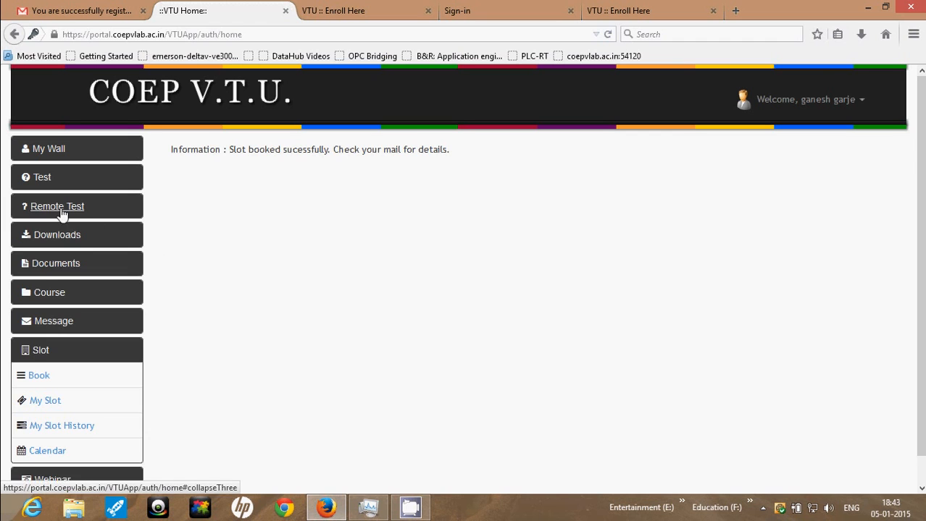
List the Remote Test entries for Measurement Laboratory - LAB and scroll to Temp7thJan
{"action": "left_click", "coordinate": [58, 206]}
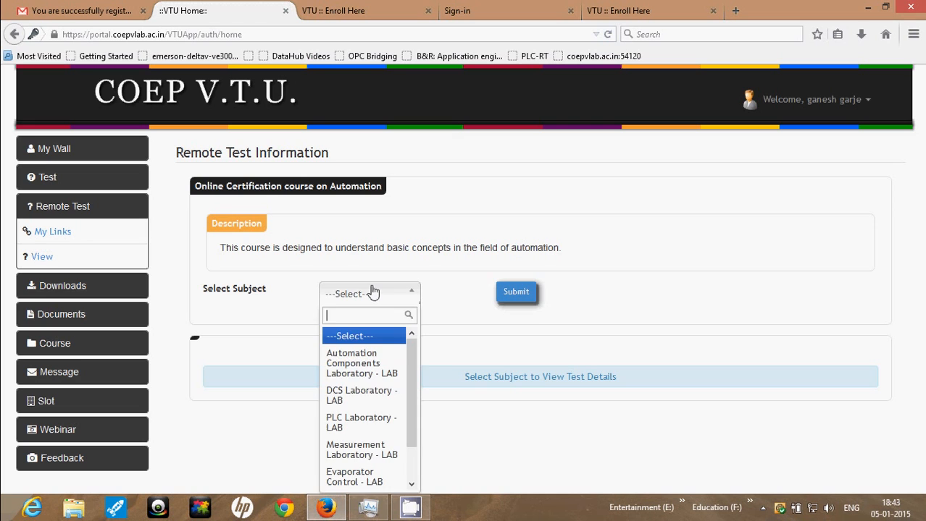
{"action": "mouse_move", "coordinate": [376, 428]}
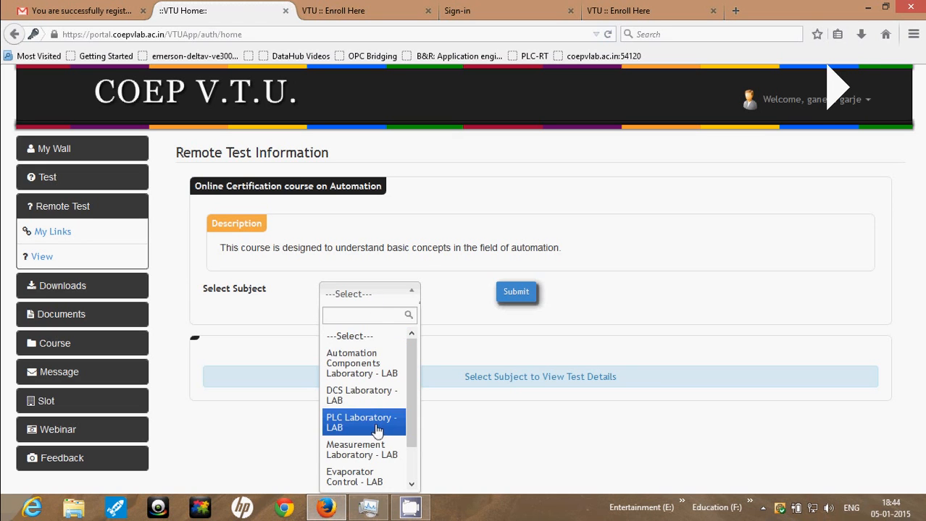
{"action": "left_click", "coordinate": [356, 449]}
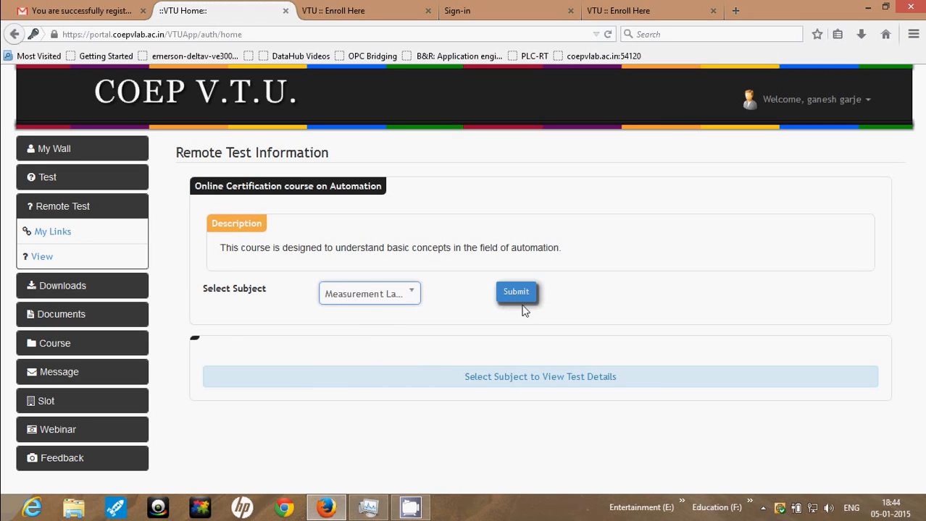
{"action": "left_click", "coordinate": [512, 293]}
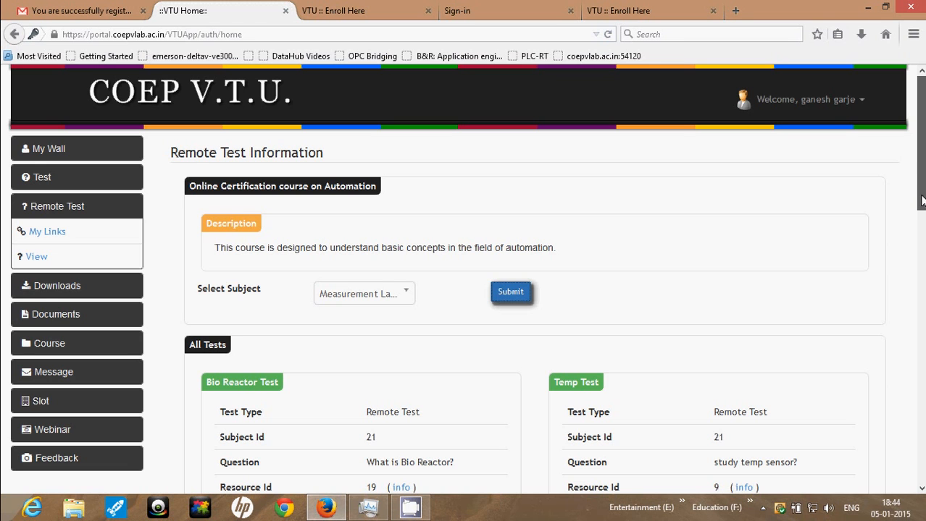
{"action": "scroll", "scroll_direction": "down", "scroll_amount": 3}
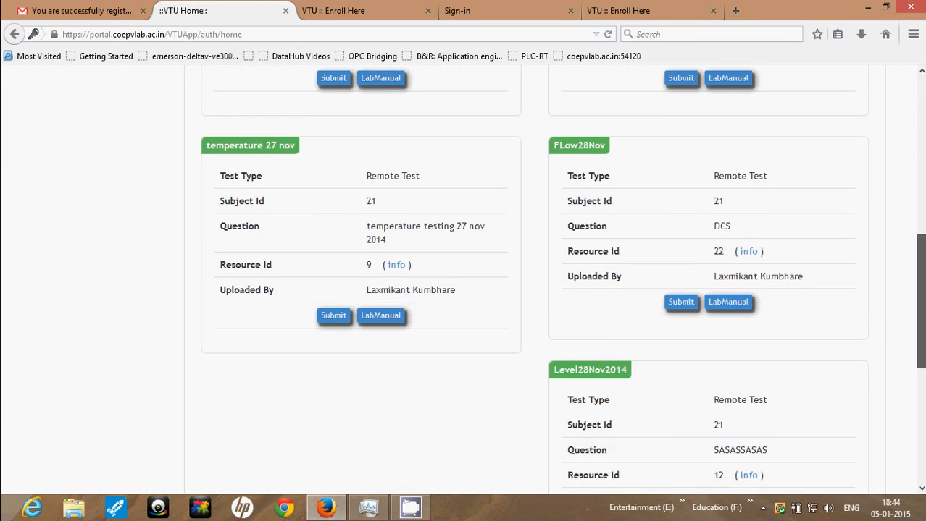
{"action": "scroll", "scroll_direction": "down", "scroll_amount": 3}
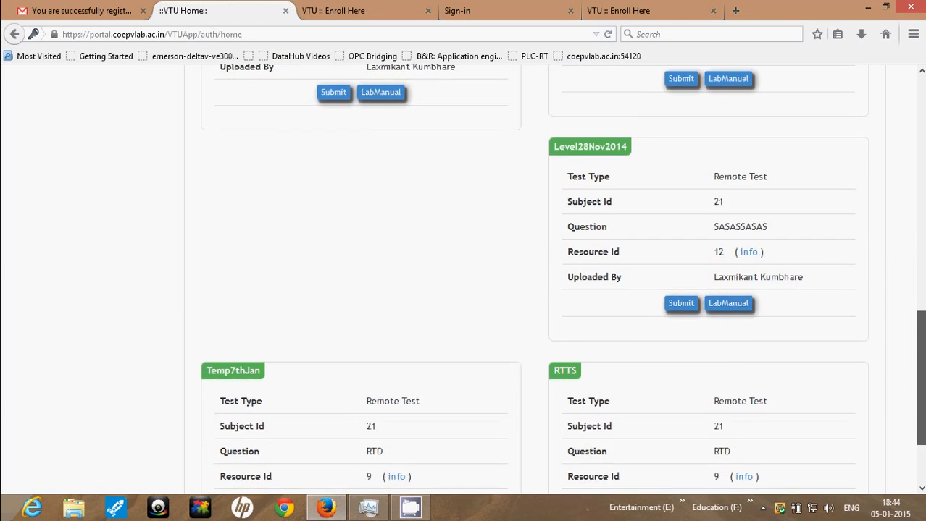
{"action": "scroll", "scroll_direction": "down", "scroll_amount": 3}
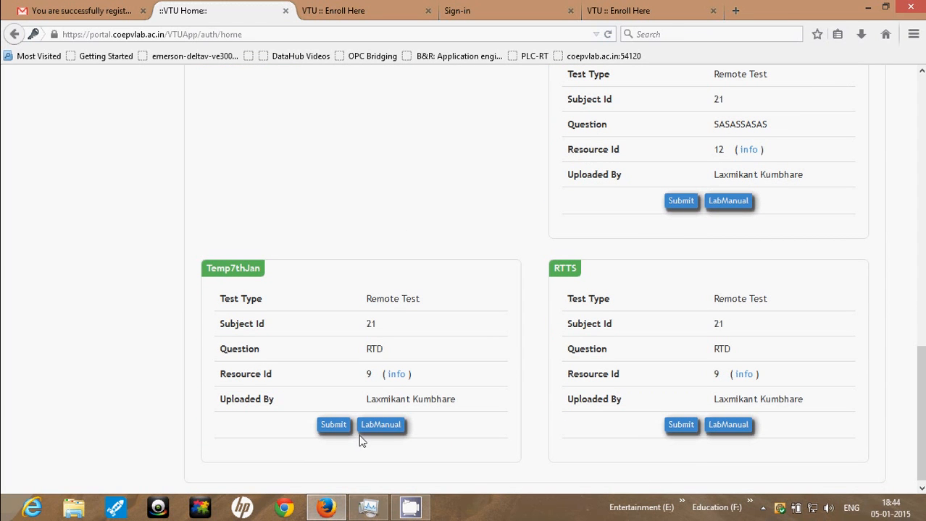
{"action": "mouse_move", "coordinate": [334, 427]}
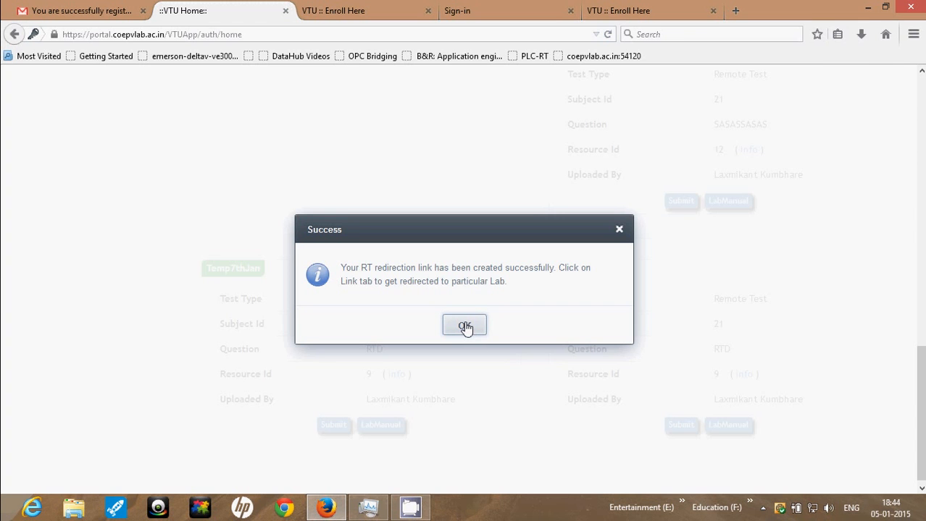
Dismiss the link-created message and show My Links listing Temp7thJan for 7 January 2015
{"action": "left_click", "coordinate": [464, 325]}
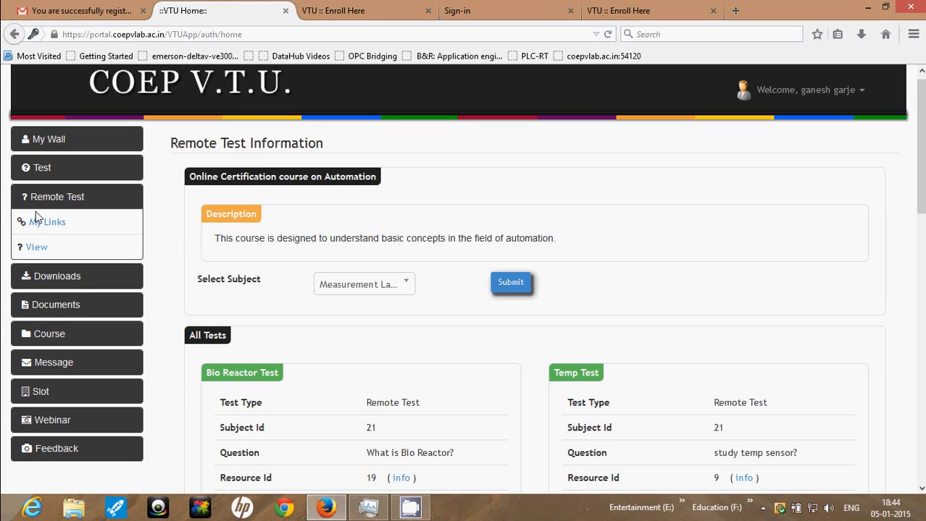
{"action": "left_click", "coordinate": [47, 222]}
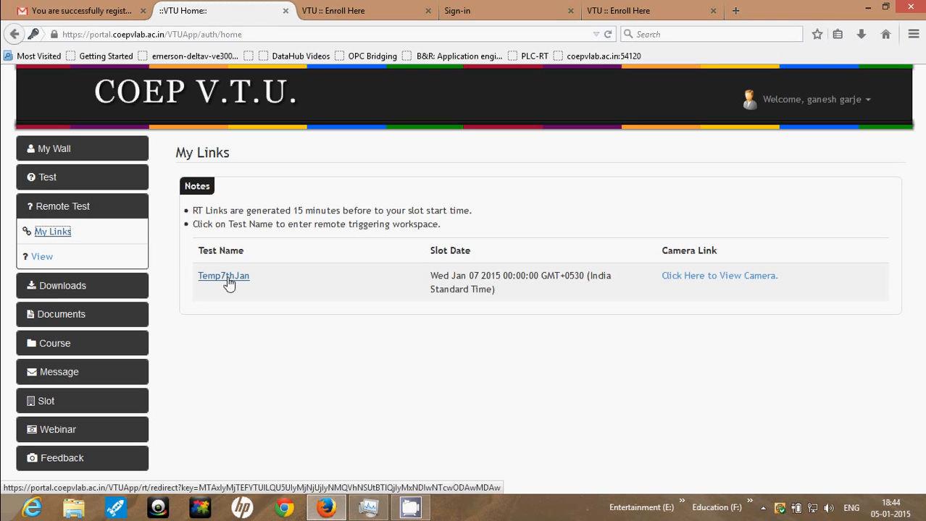
Open the Temp7thJan Temperature Sensor workspace in a new tab and dismiss the plant connection error
{"action": "right_click", "coordinate": [223, 276]}
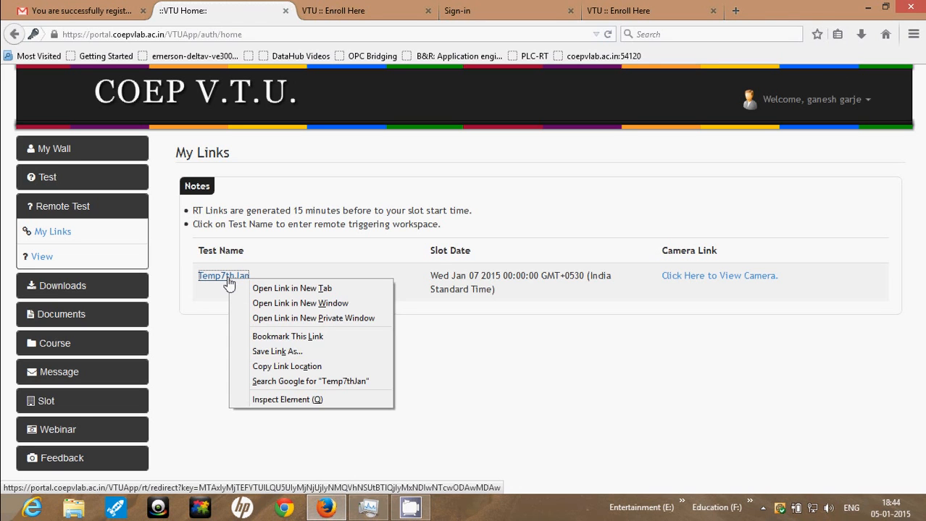
{"action": "mouse_move", "coordinate": [274, 290]}
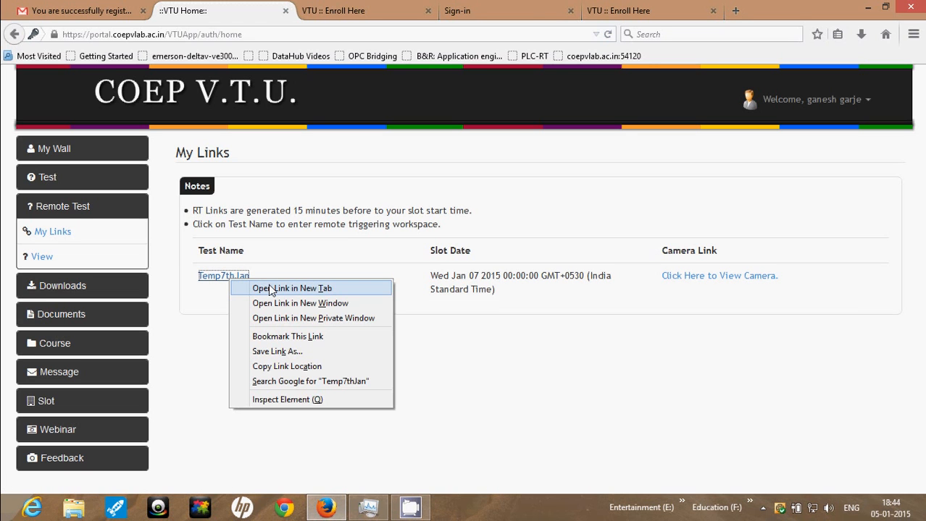
{"action": "left_click", "coordinate": [292, 289]}
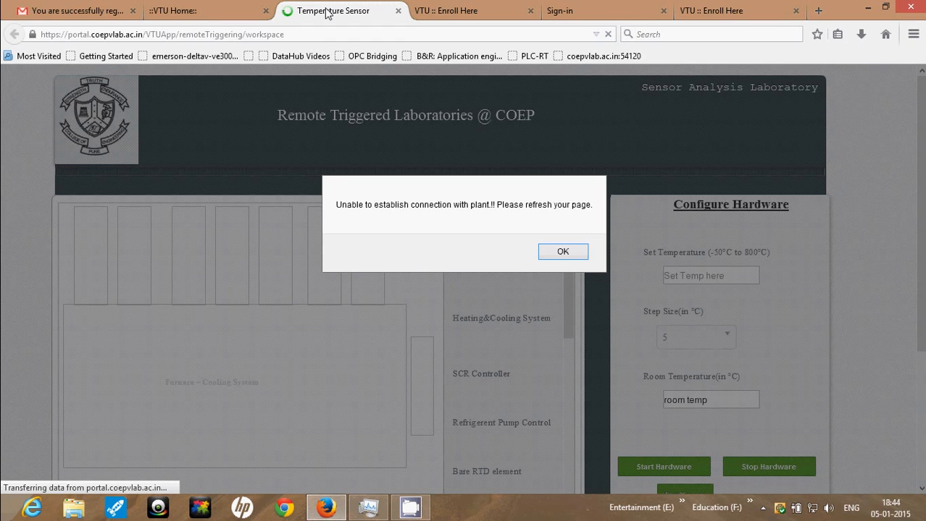
{"action": "left_click", "coordinate": [563, 251]}
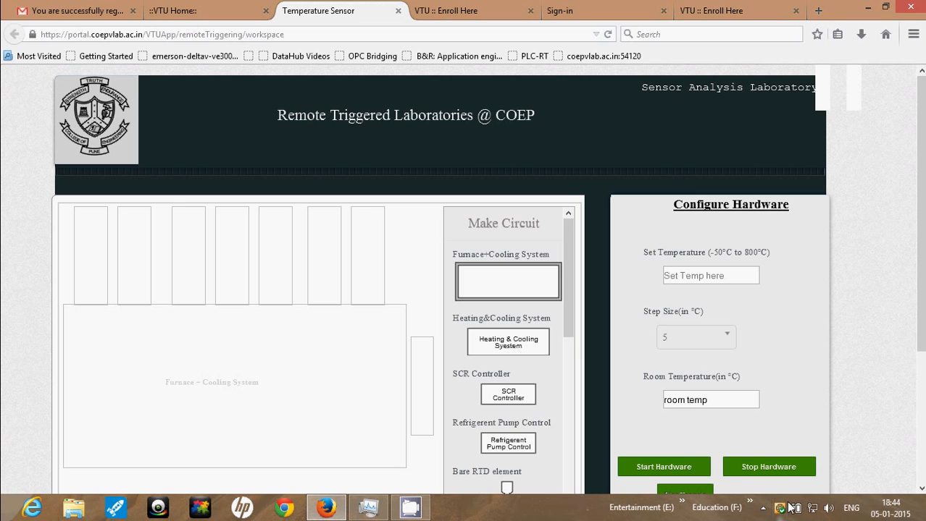